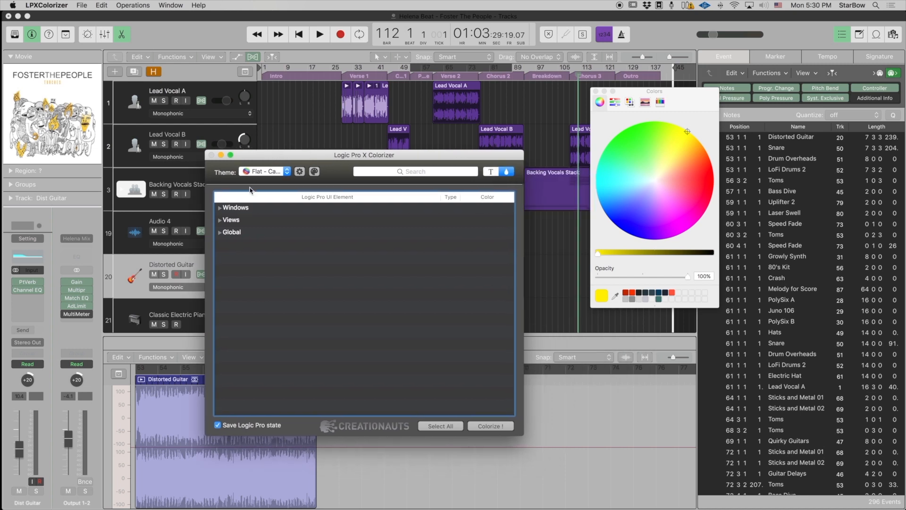
Expand Windows > Main/Arrange > Project Title bar in the element outline to reveal its Background entry.
{"action": "left_click", "coordinate": [220, 207]}
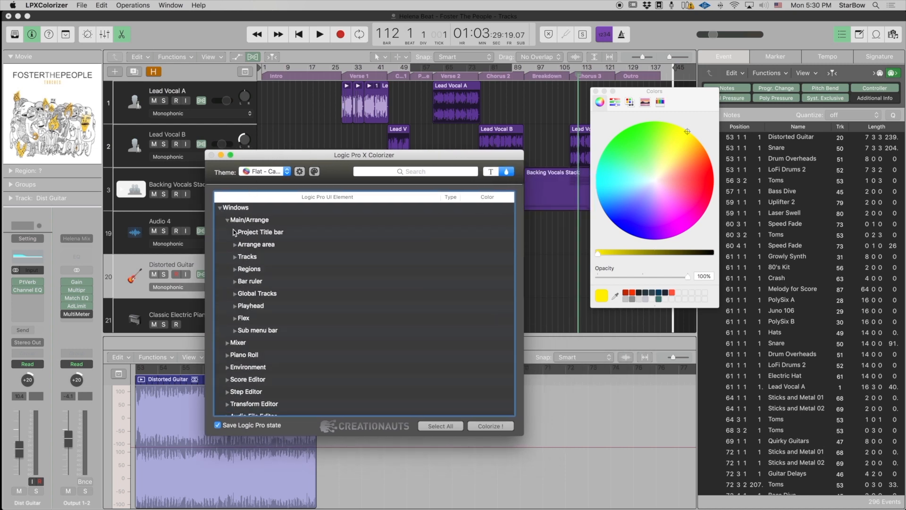
{"action": "left_click", "coordinate": [234, 233]}
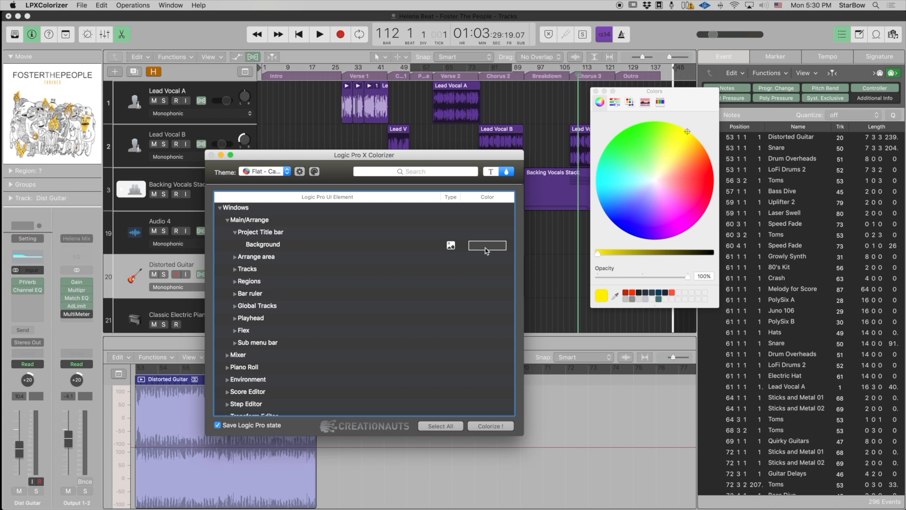
{"action": "left_click", "coordinate": [234, 257]}
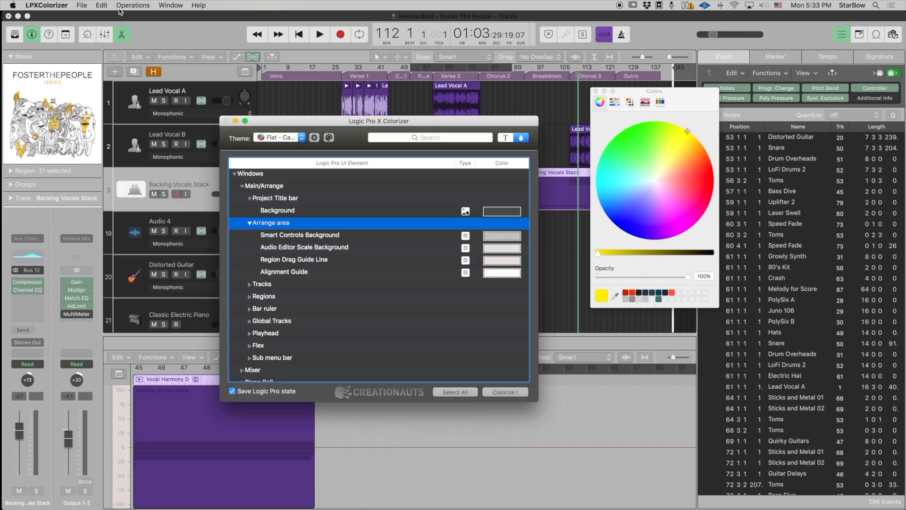
Import the skin from the Desktop's LOGIC 10.2.4 FOR 10.3 folder via its Resources folder.
{"action": "left_click", "coordinate": [84, 4]}
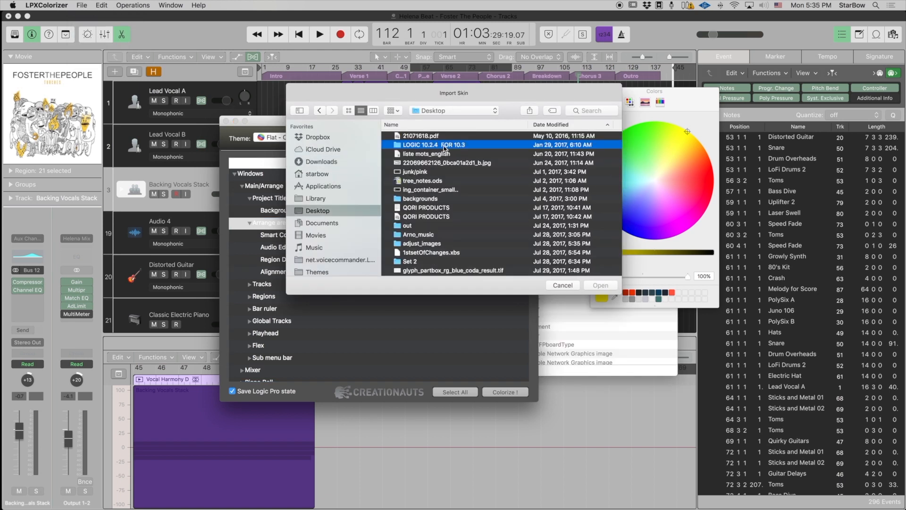
{"action": "double_click", "coordinate": [432, 144]}
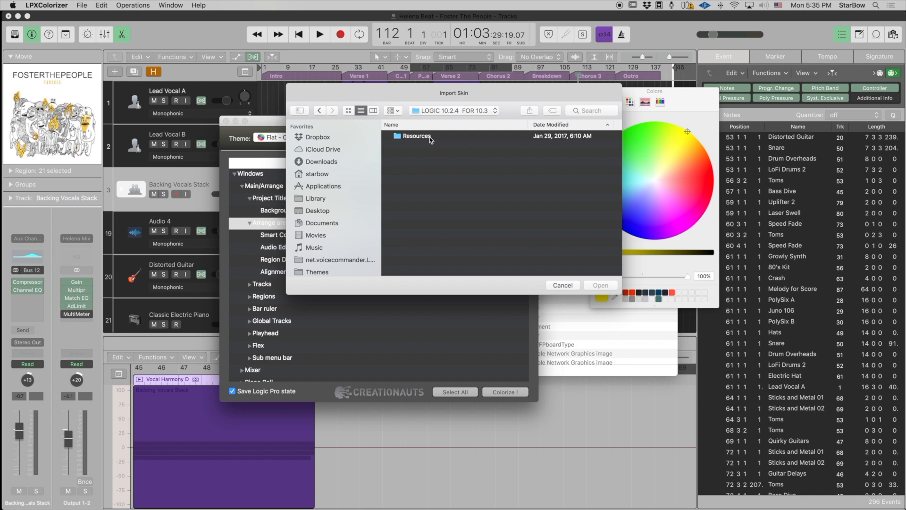
{"action": "left_click", "coordinate": [415, 136]}
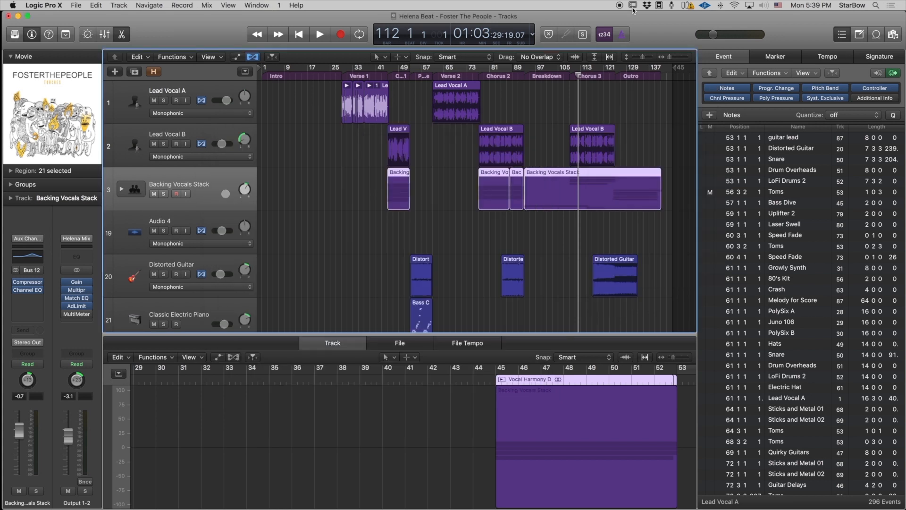
{"action": "mouse_move", "coordinate": [430, 178]}
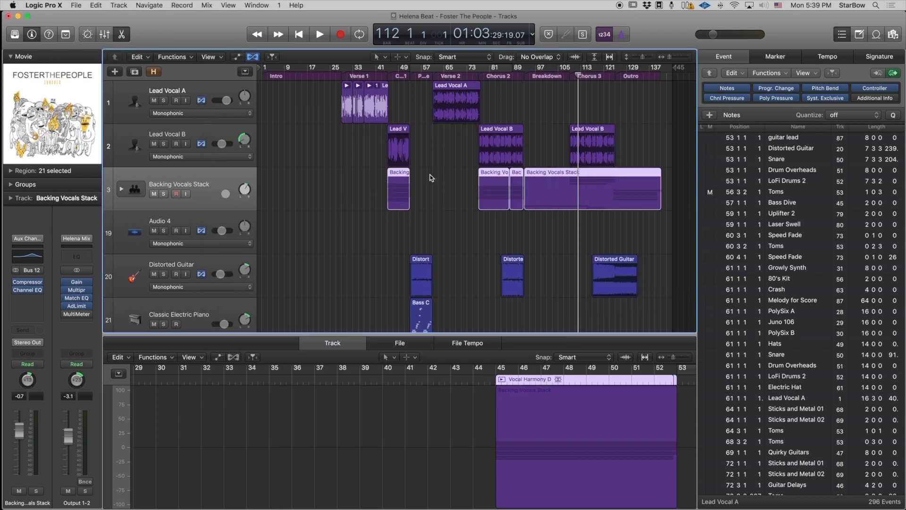
{"action": "mouse_move", "coordinate": [163, 304]}
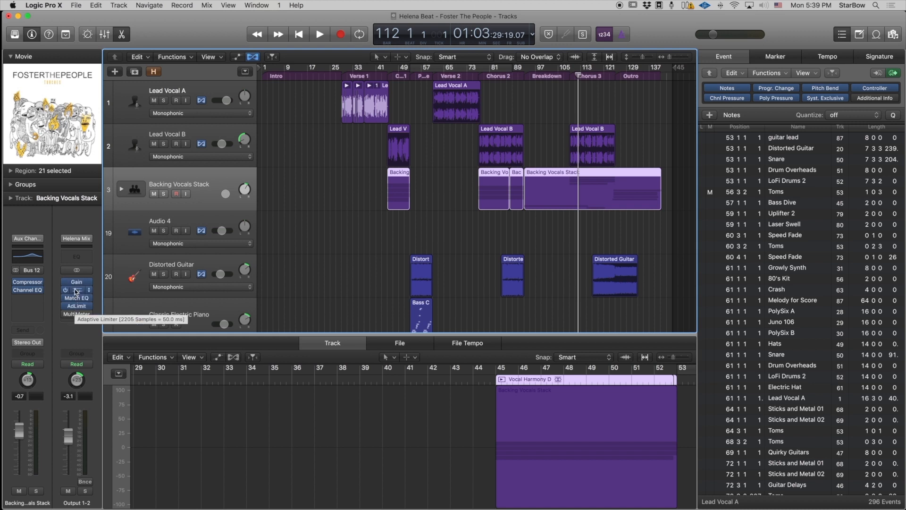
Return from Logic Pro X to LPX Colorizer with Cmd-Tab.
{"action": "key", "text": "cmd+tab"}
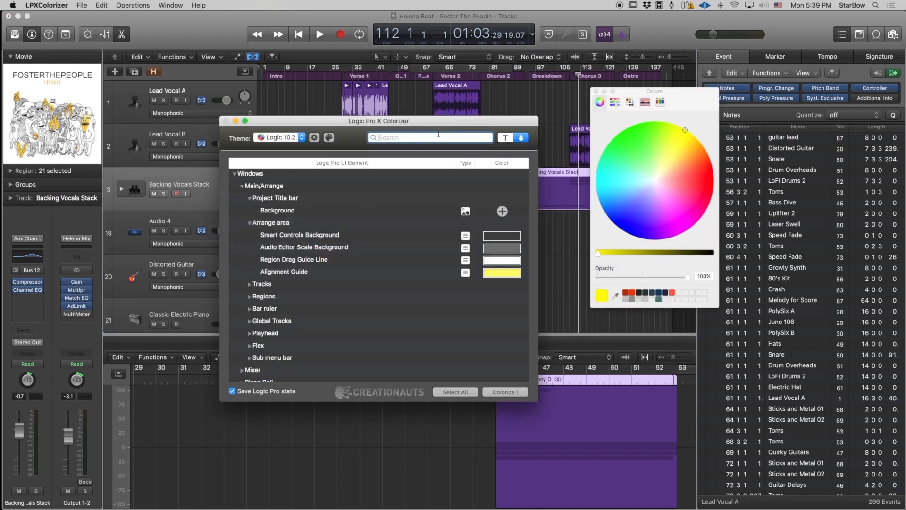
Filter the element list by 'mixer' and select the Insert Button Title element under Insert Button Elements.
{"action": "type", "text": "C"}
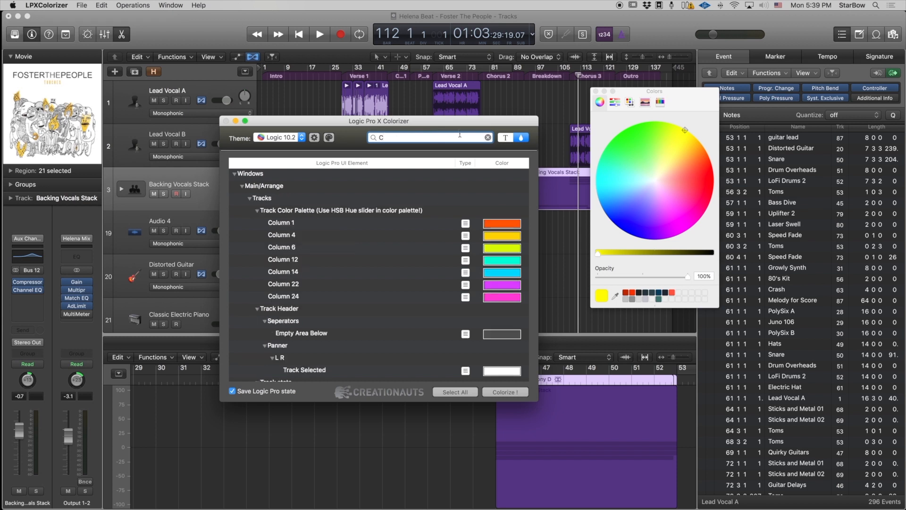
{"action": "left_click", "coordinate": [487, 138]}
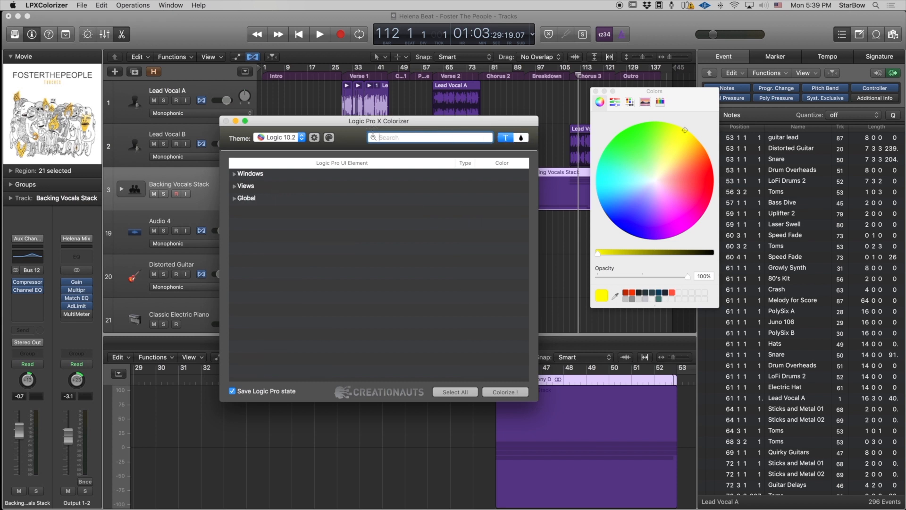
{"action": "type", "text": "mixer"}
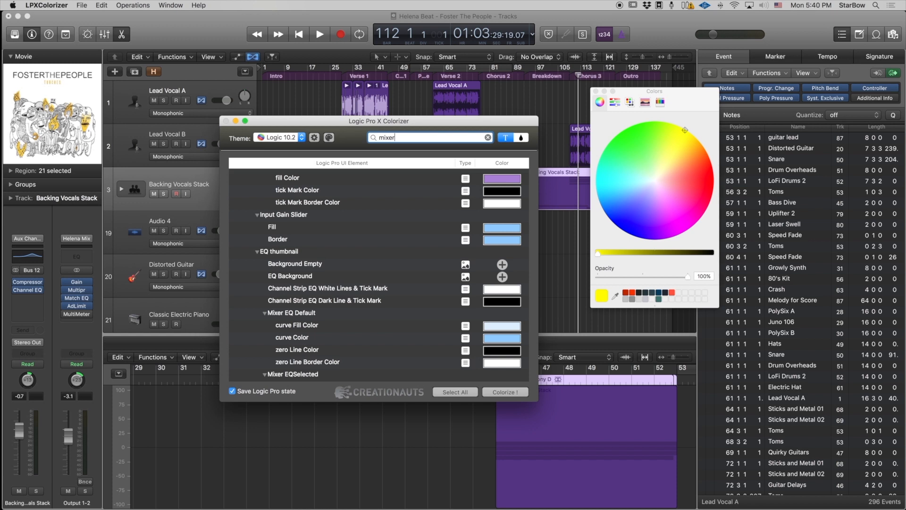
{"action": "scroll", "scroll_direction": "down", "scroll_amount": 3}
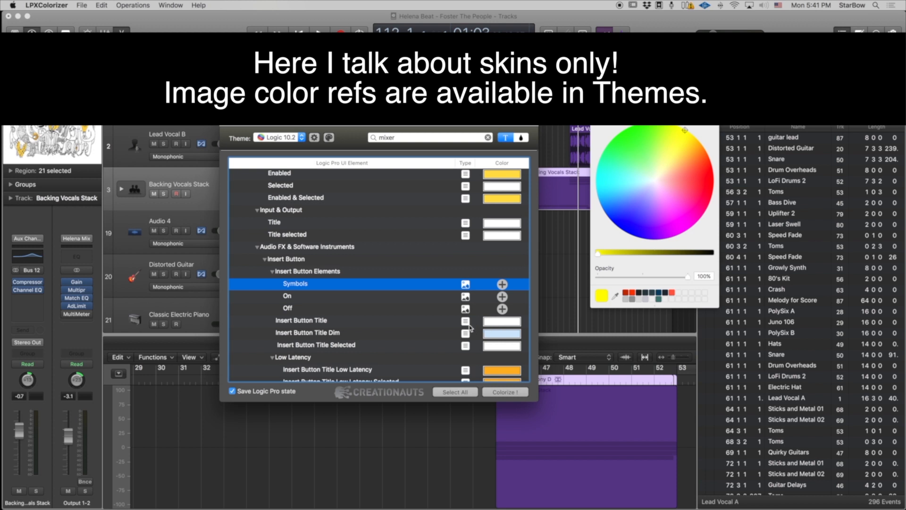
{"action": "left_click", "coordinate": [302, 320]}
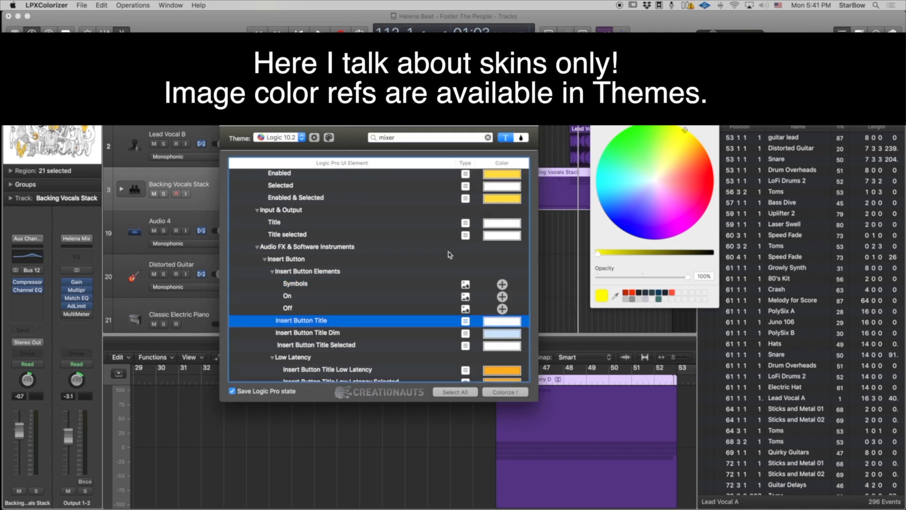
{"action": "mouse_move", "coordinate": [504, 174]}
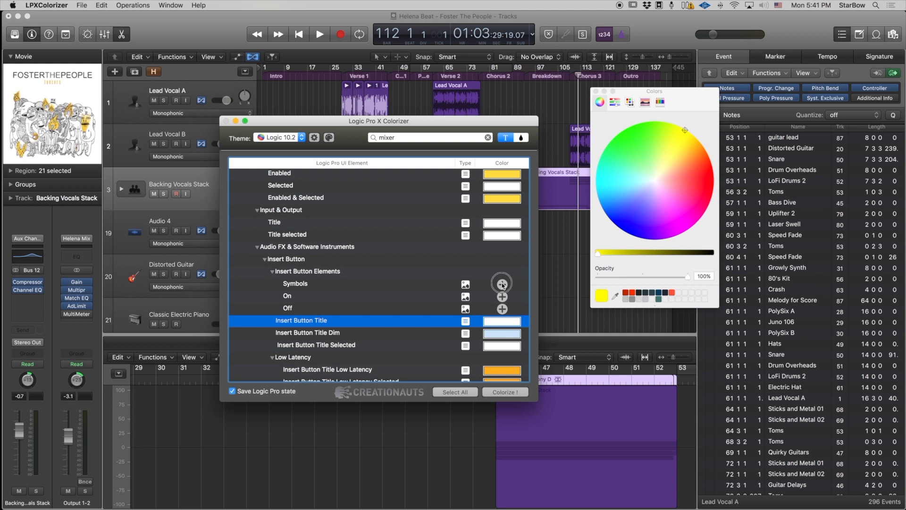
Colour the insert button Symbols, On (blue) and Off (grey) images from the palette and colorize the theme.
{"action": "left_click", "coordinate": [287, 295]}
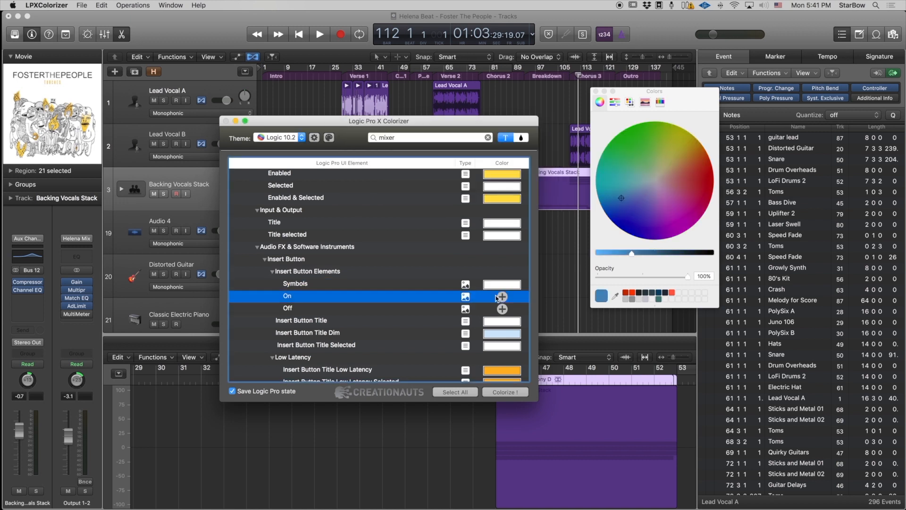
{"action": "left_click", "coordinate": [287, 308]}
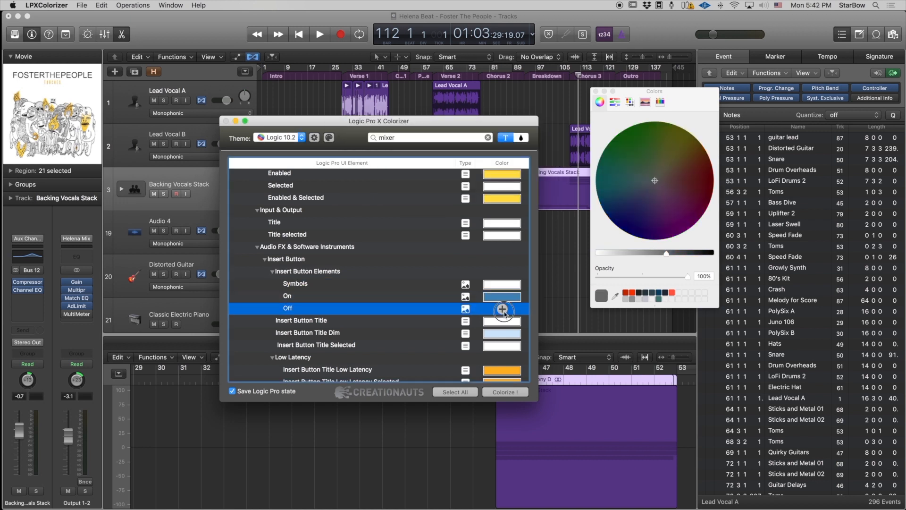
{"action": "left_click", "coordinate": [287, 296]}
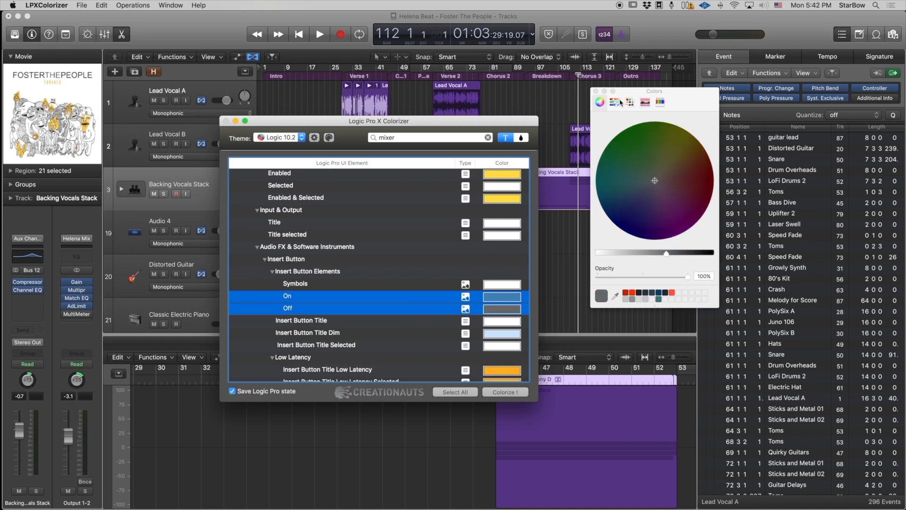
{"action": "left_click", "coordinate": [615, 102]}
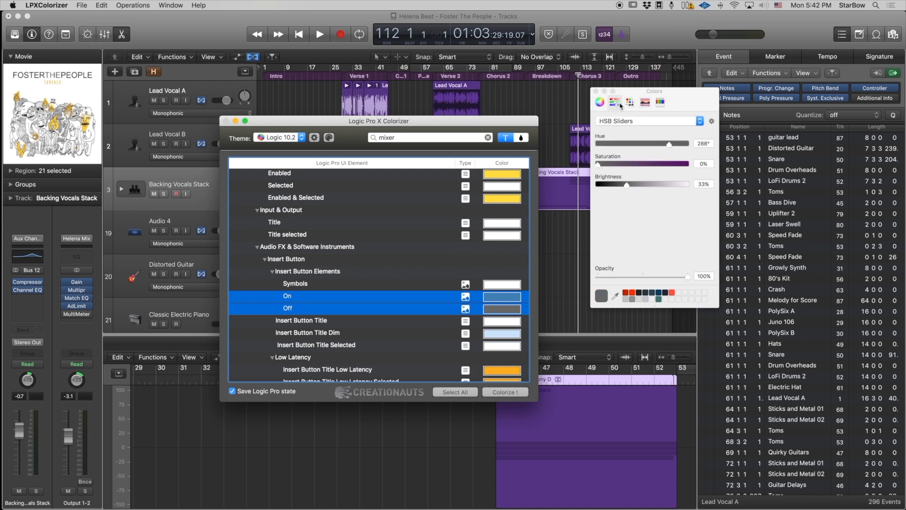
{"action": "left_click", "coordinate": [631, 101]}
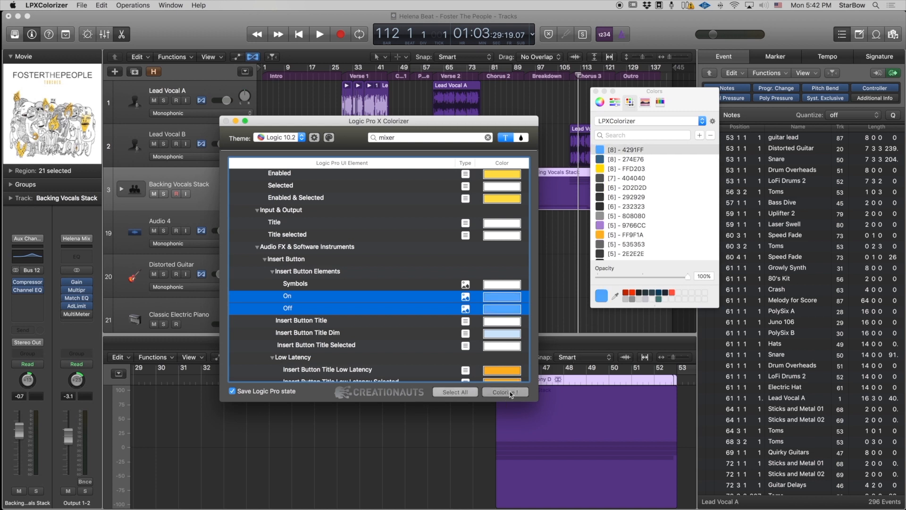
{"action": "left_click", "coordinate": [505, 392]}
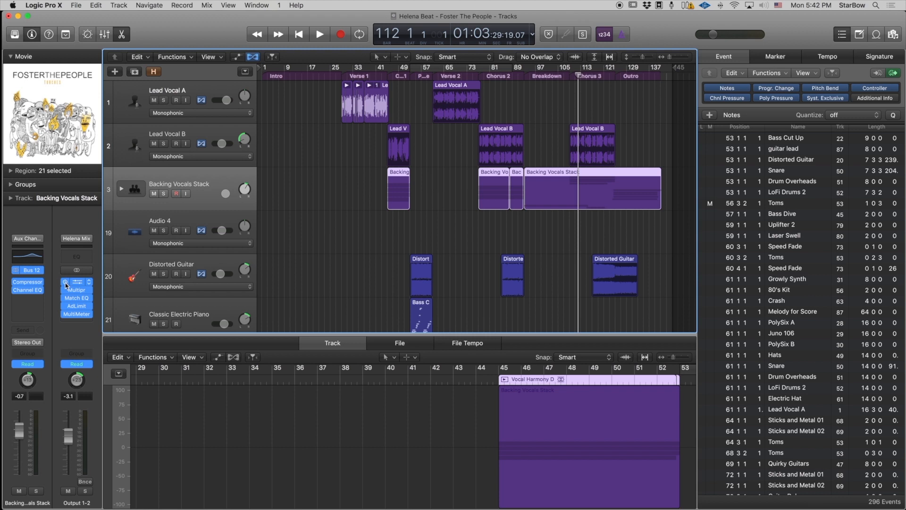
Bring LPXColorizer back to the front from the app switcher.
{"action": "key", "text": "cmd+tab"}
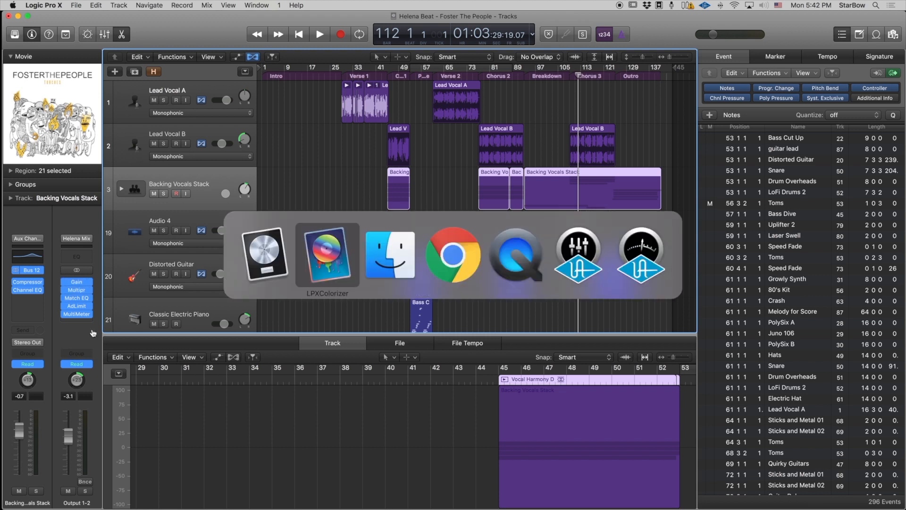
{"action": "left_click", "coordinate": [326, 255]}
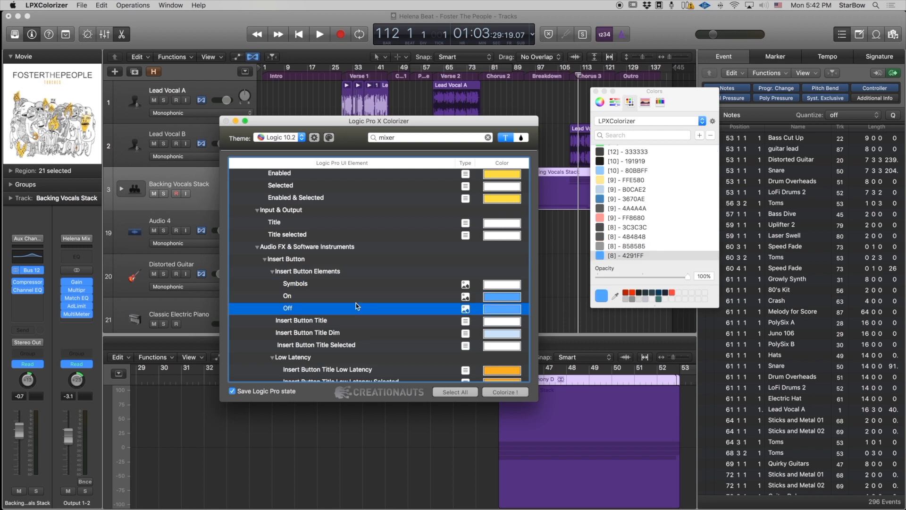
{"action": "mouse_move", "coordinate": [558, 312]}
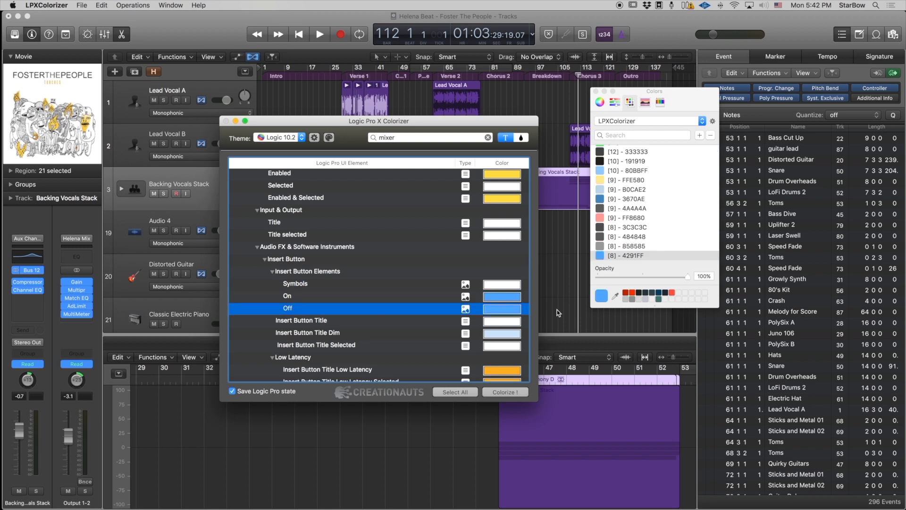
{"action": "mouse_move", "coordinate": [608, 219]}
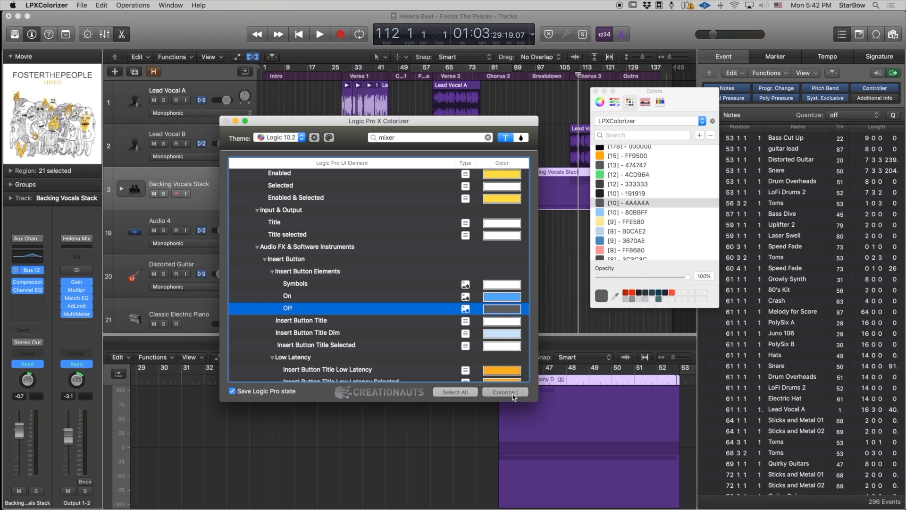
Colorize Logic's theme with the insert Off image set to dark grey 4A4A4A.
{"action": "left_click", "coordinate": [505, 392]}
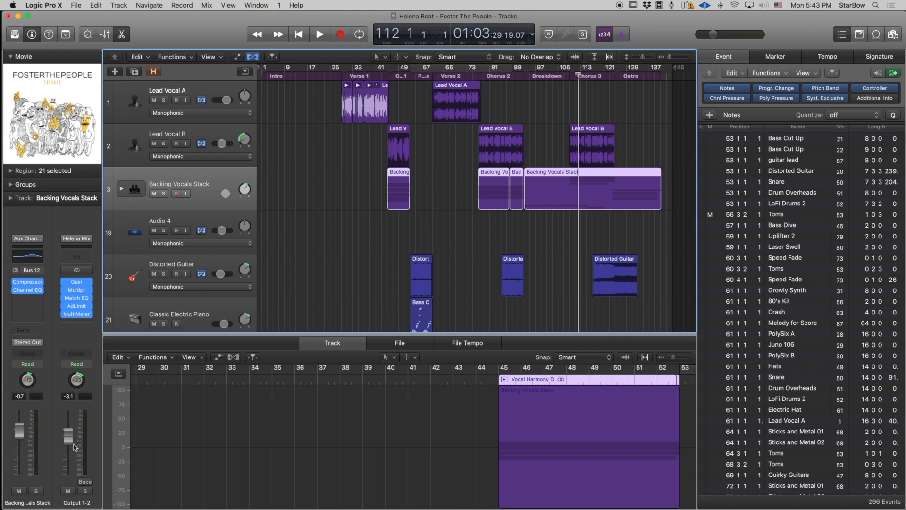
{"action": "mouse_move", "coordinate": [72, 436]}
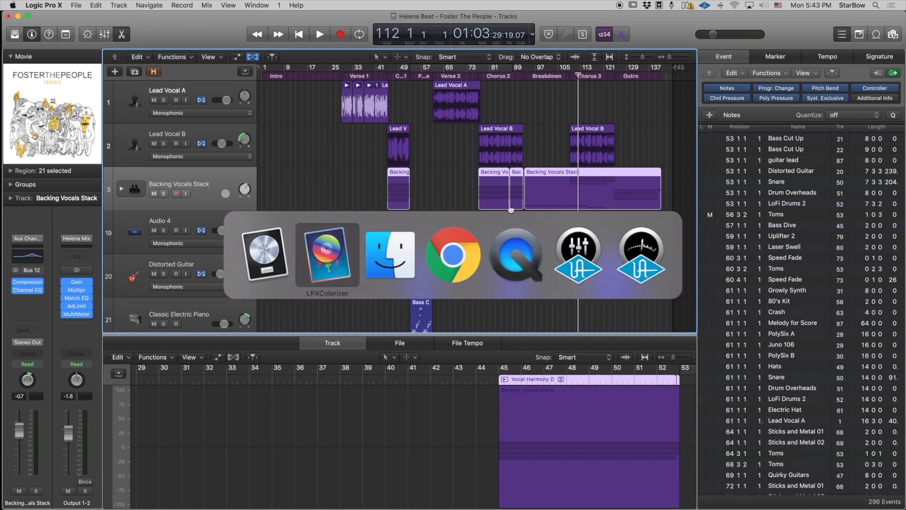
Return to LPXColorizer and keep Logic 10.2 selected in the Theme dropdown.
{"action": "left_click", "coordinate": [327, 255]}
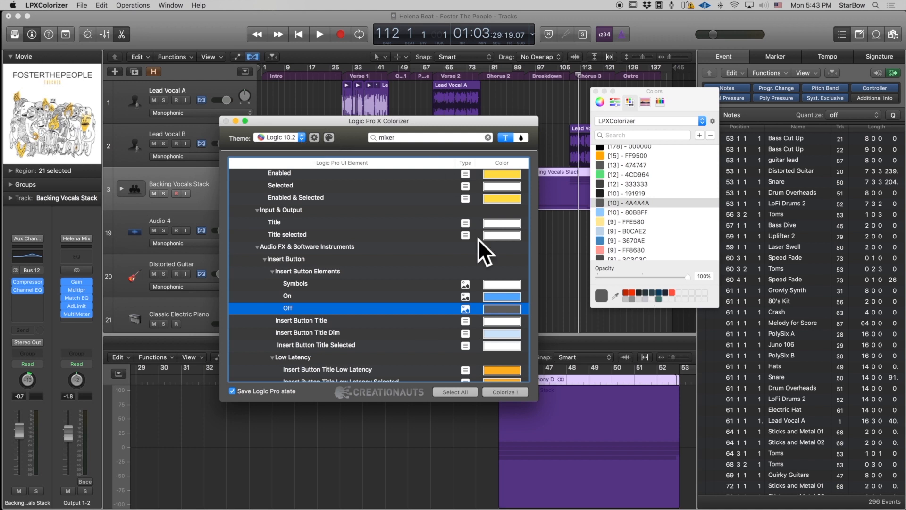
{"action": "left_click", "coordinate": [279, 138]}
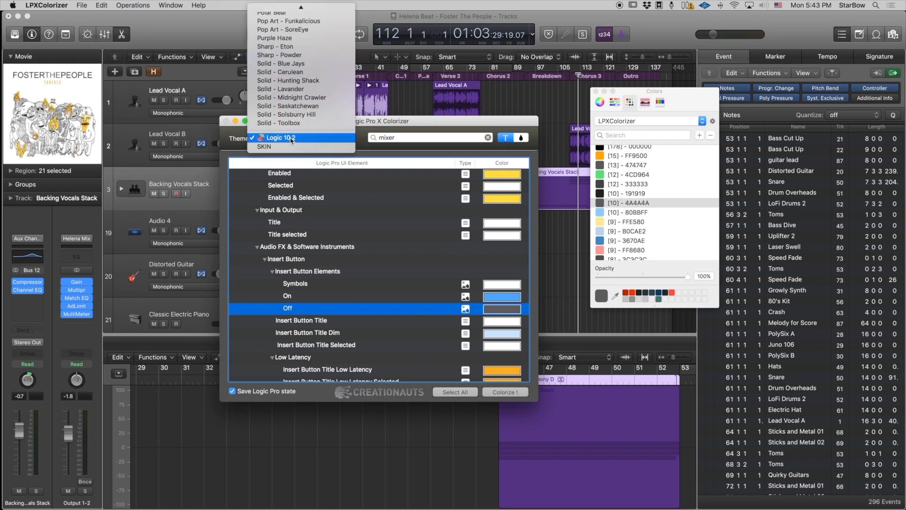
{"action": "left_click", "coordinate": [289, 138]}
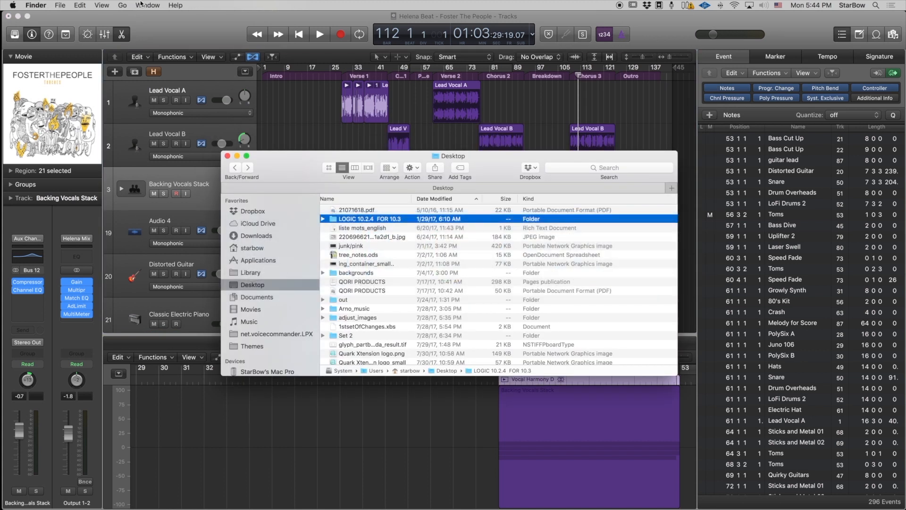
Browse Finder to ~/Library/Application Support/LPXColorizer/Themes/SKIN and view its tiff and png images.
{"action": "left_click", "coordinate": [123, 5]}
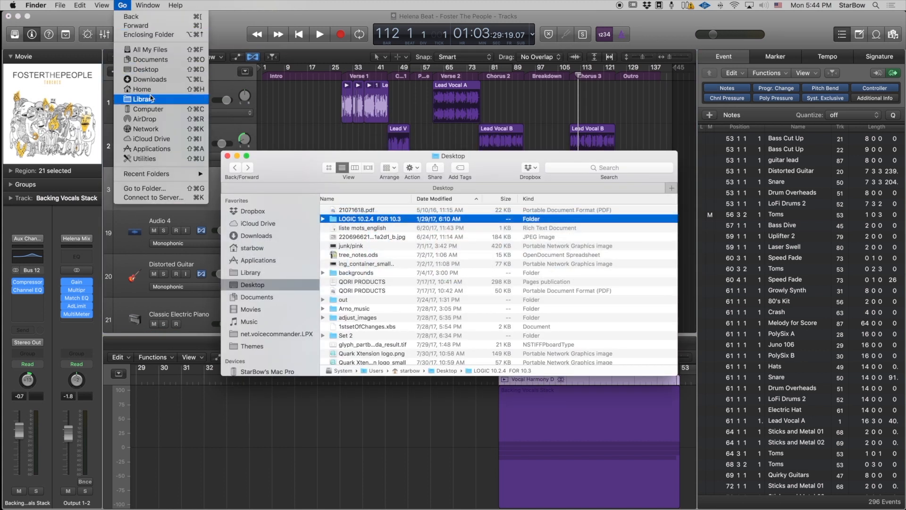
{"action": "left_click", "coordinate": [151, 100]}
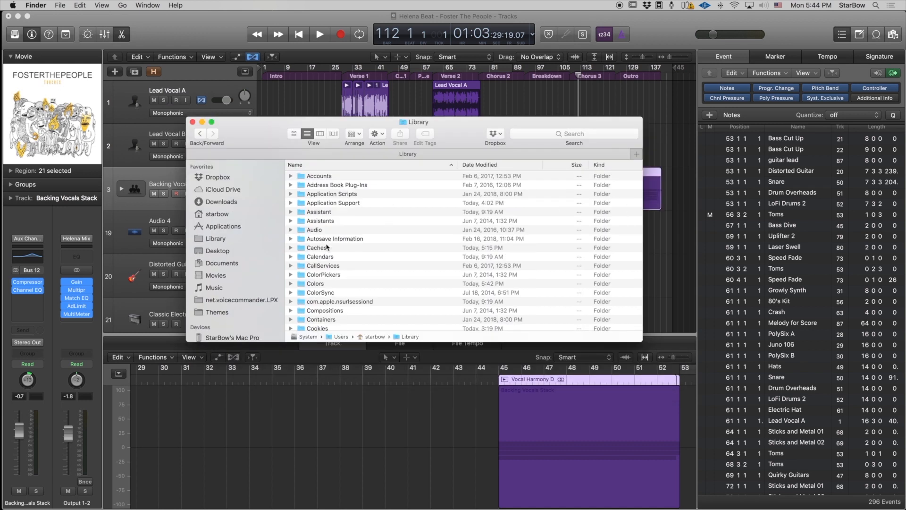
{"action": "double_click", "coordinate": [332, 202]}
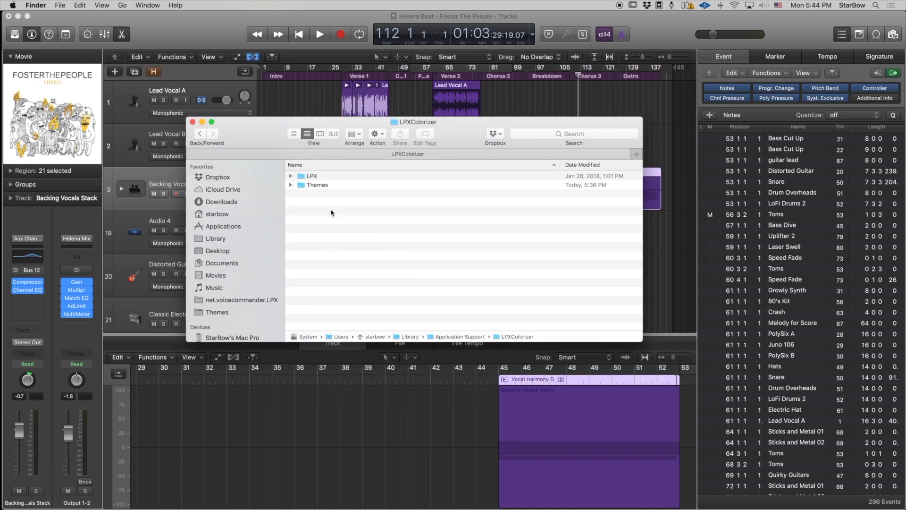
{"action": "double_click", "coordinate": [318, 185]}
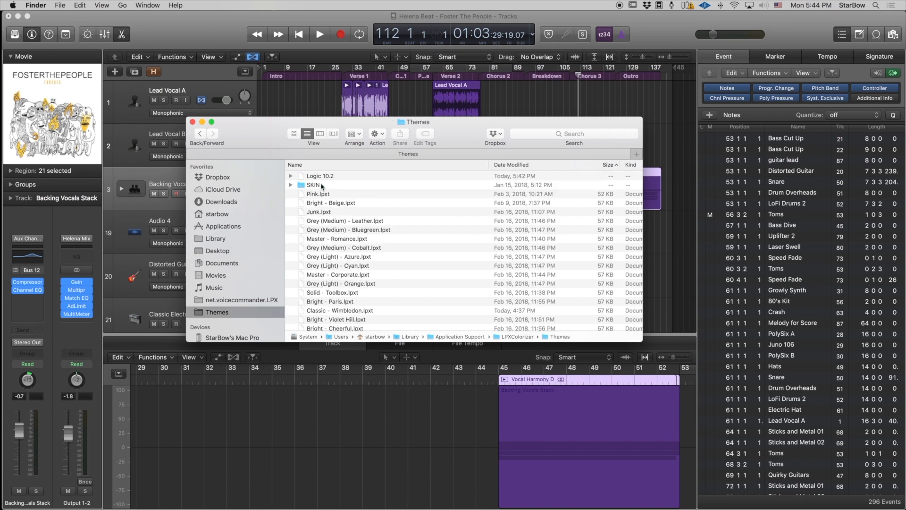
{"action": "double_click", "coordinate": [313, 185]}
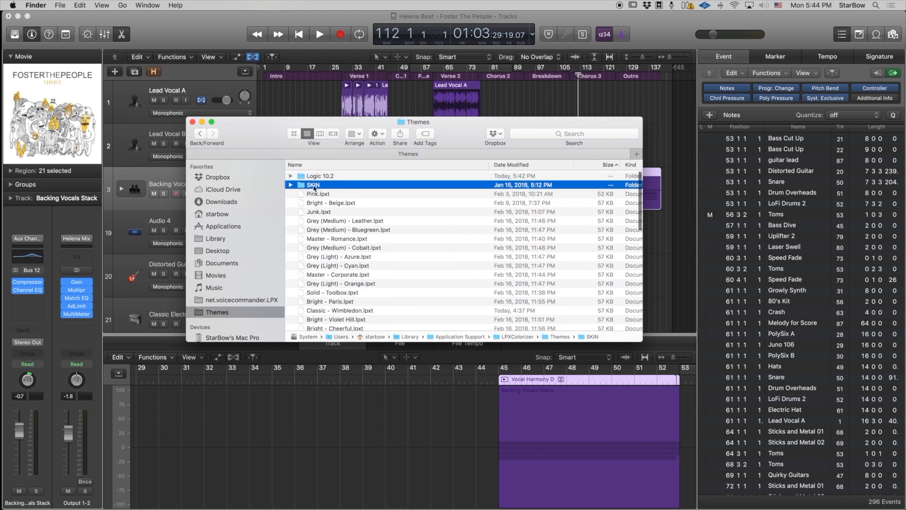
{"action": "double_click", "coordinate": [311, 185]}
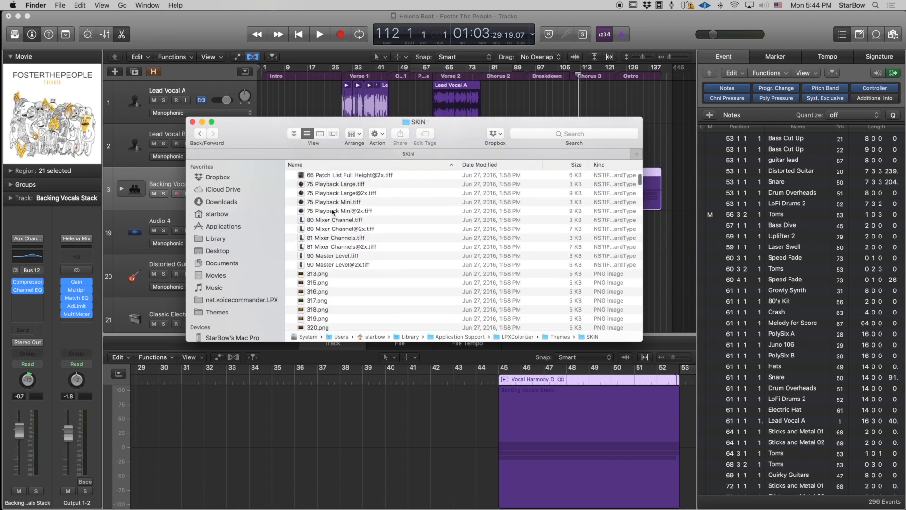
{"action": "scroll", "scroll_direction": "down", "scroll_amount": 3}
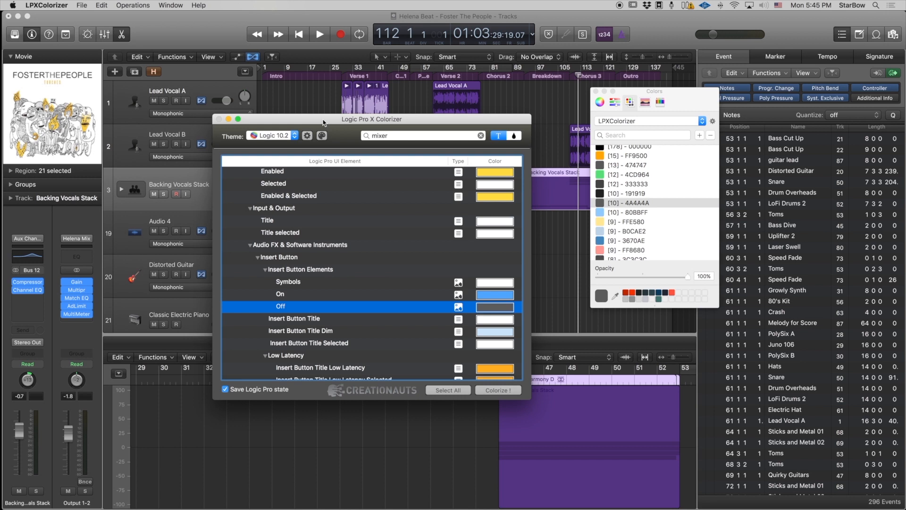
{"action": "mouse_move", "coordinate": [319, 124]}
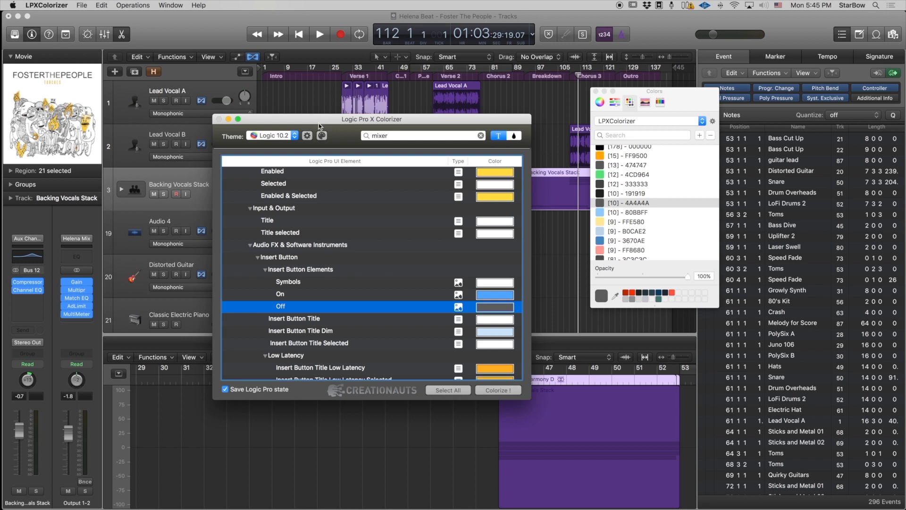
Rename the theme to 'Logic 10.2_changed' via the gear button and confirm.
{"action": "left_click", "coordinate": [307, 136]}
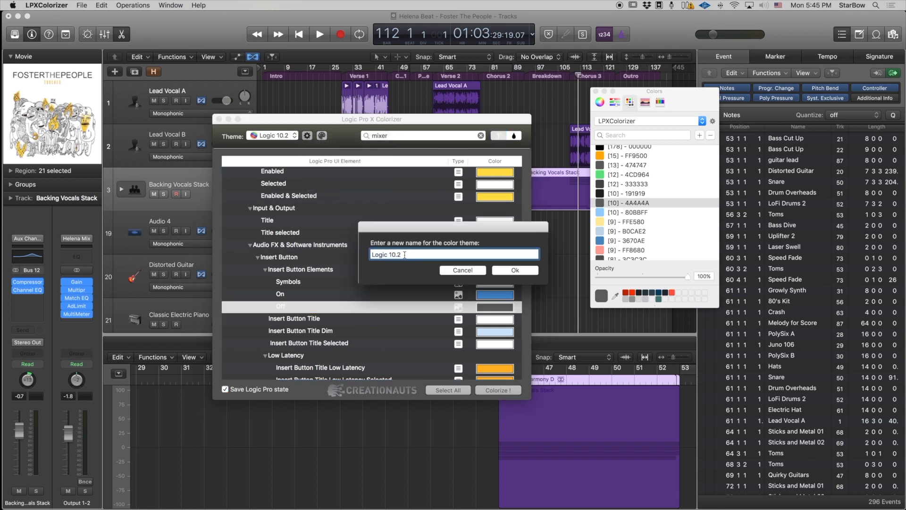
{"action": "type", "text": "_changed"}
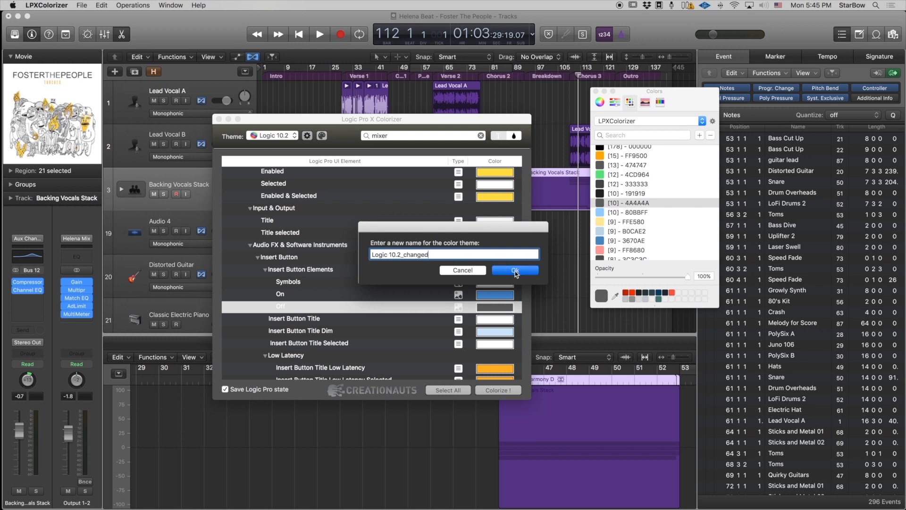
{"action": "left_click", "coordinate": [515, 270]}
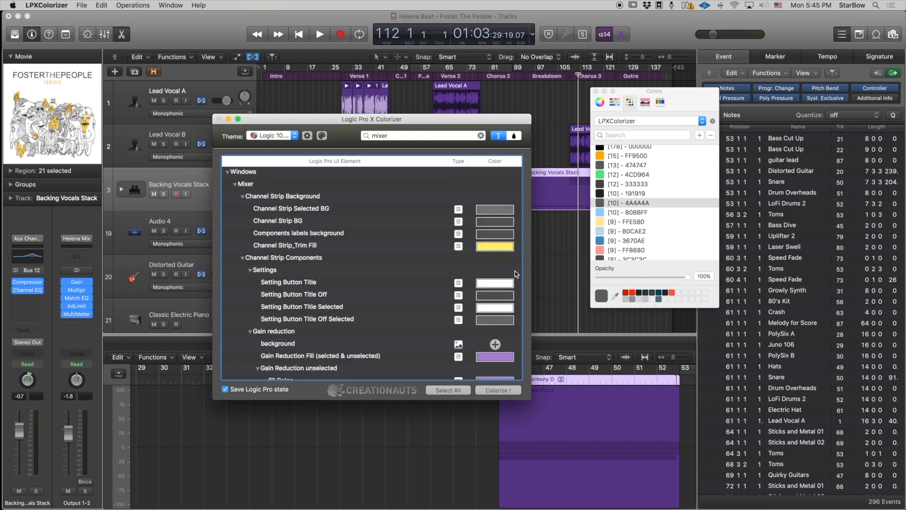